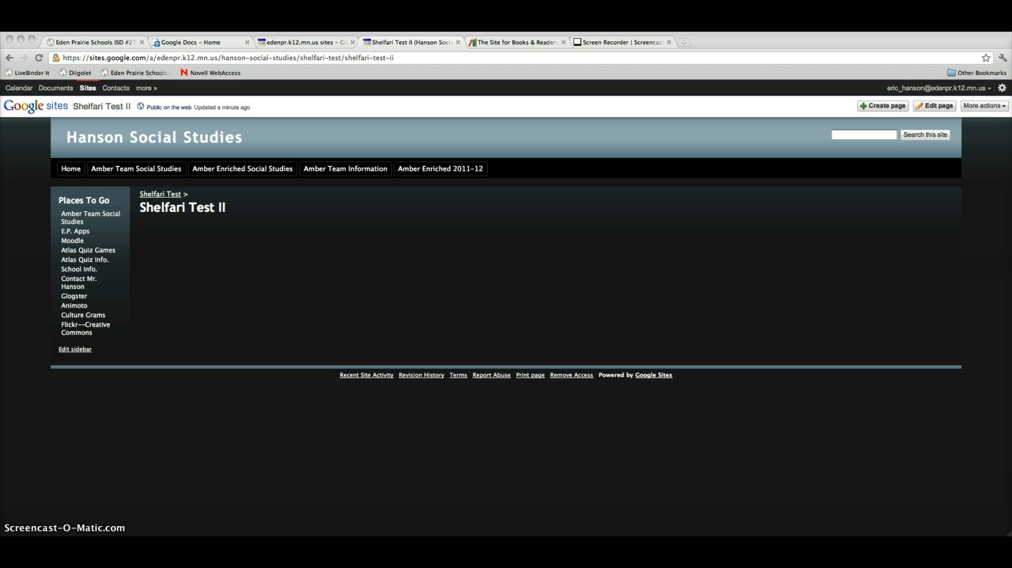
mouse_move(51, 448)
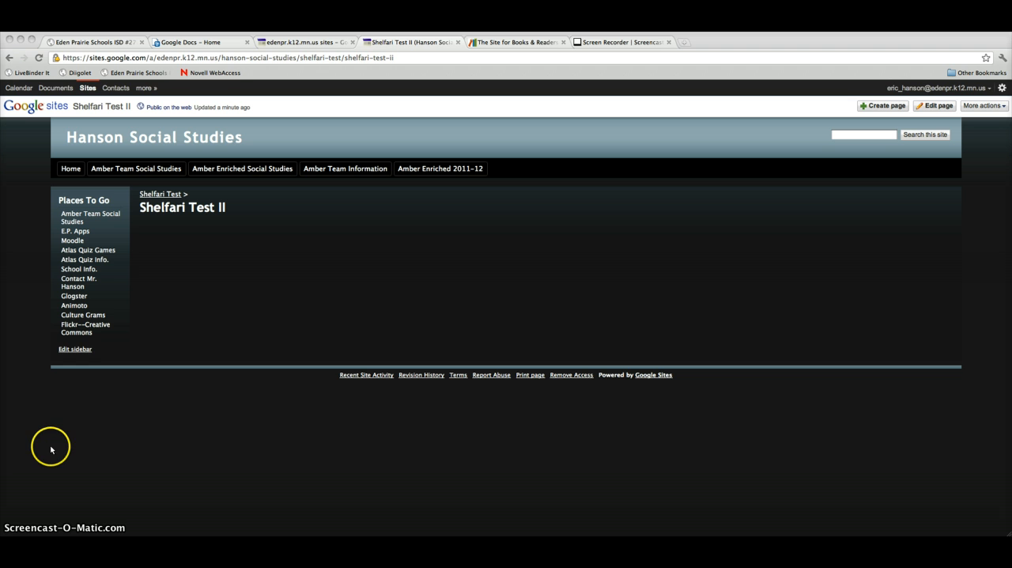
mouse_move(204, 274)
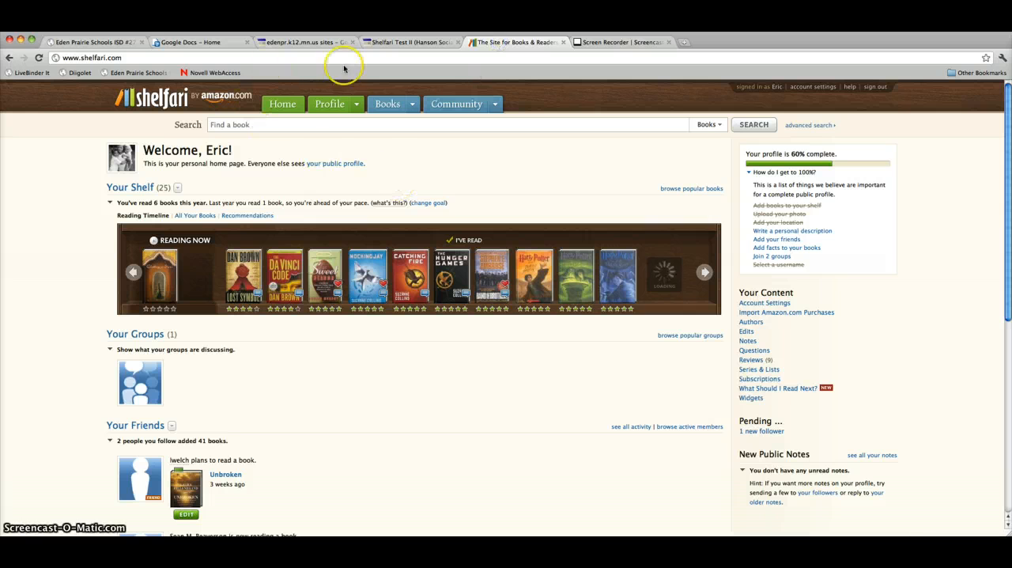
Open the 25-book Shelfari shelf page, copy its URL, and return to Shelfari Test II
left_click(412, 103)
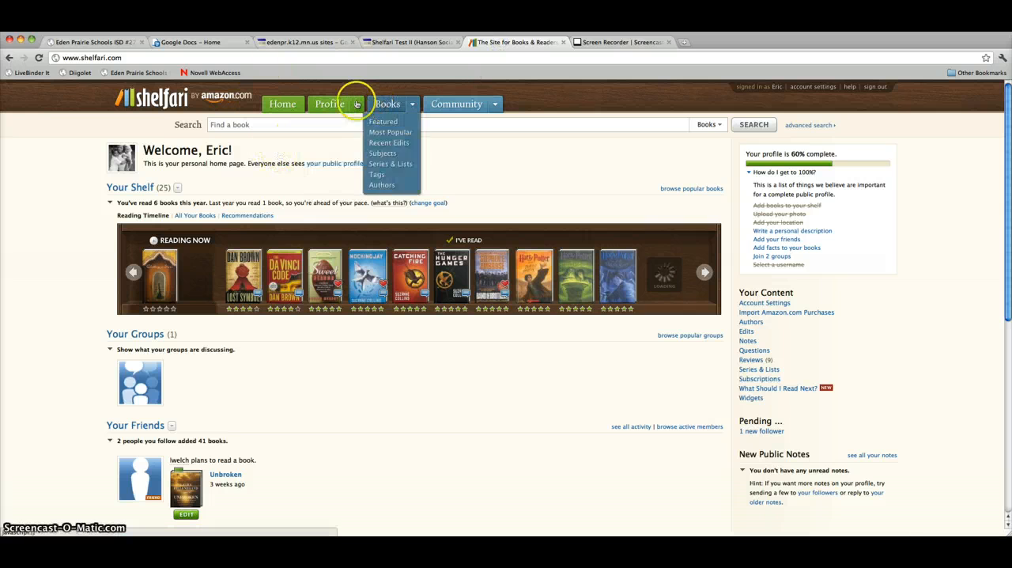
left_click(330, 104)
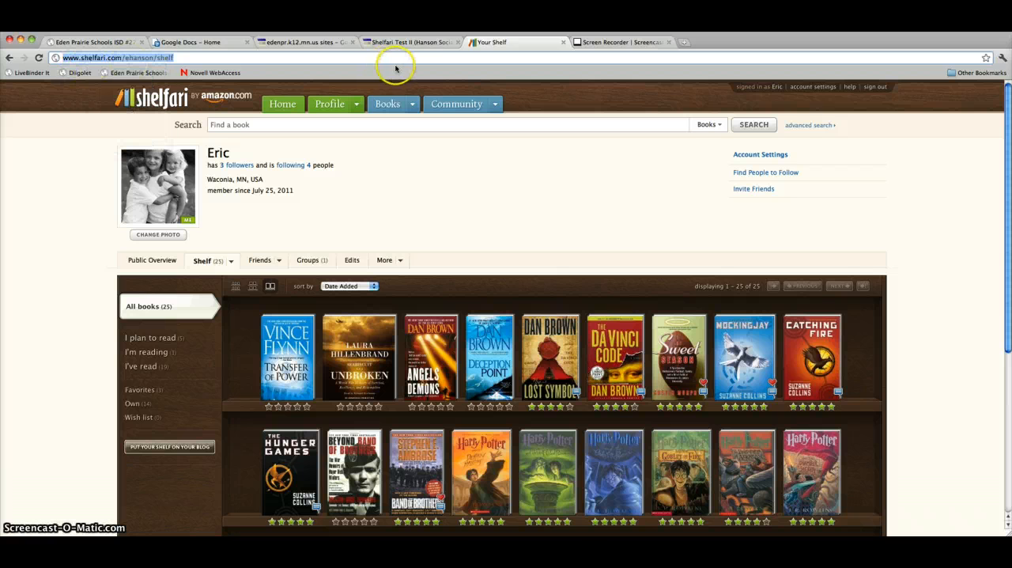
left_click(407, 42)
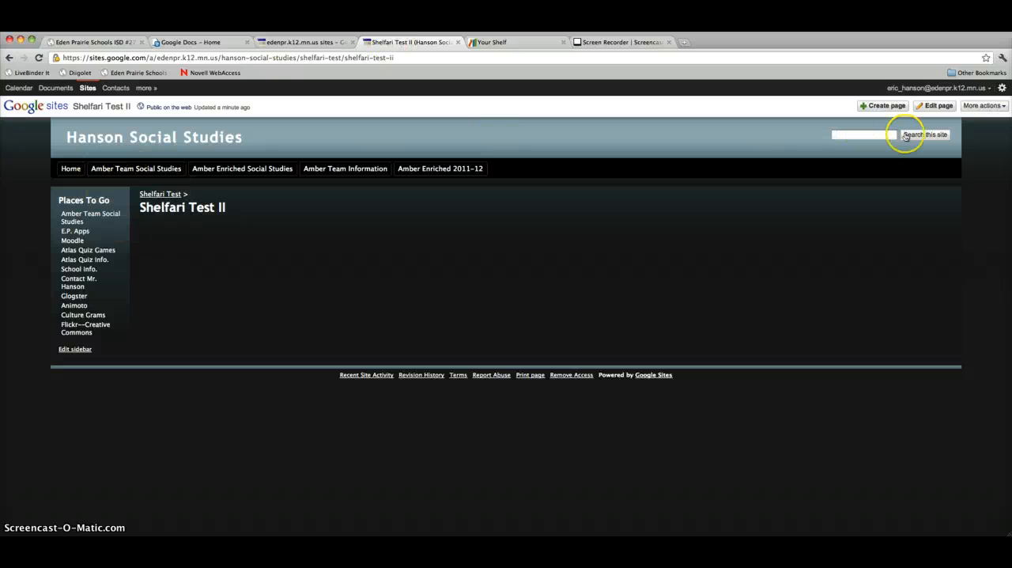
Put the Shelfari Test II page into edit mode and open the More gadgets catalogue
left_click(934, 105)
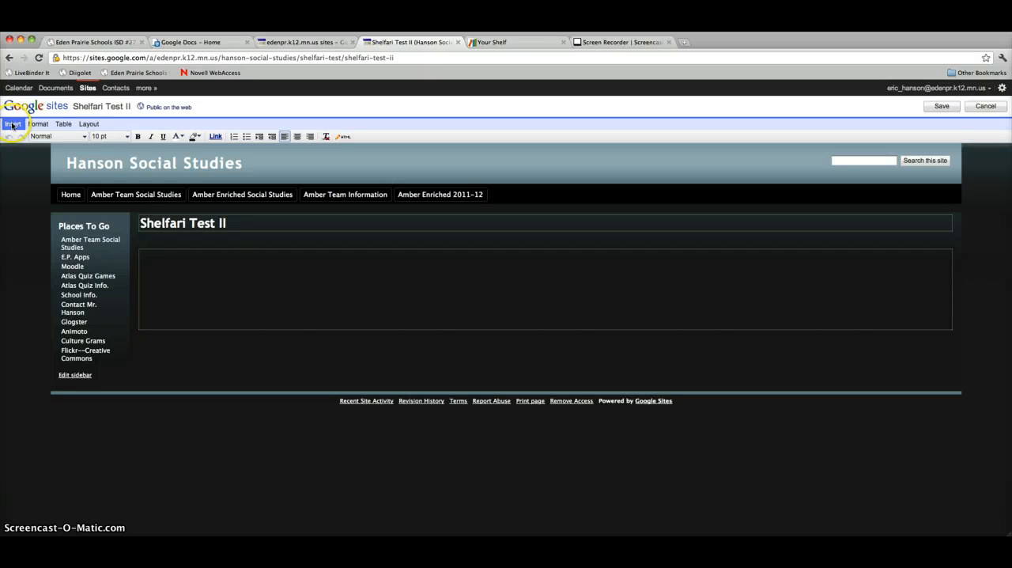
left_click(13, 123)
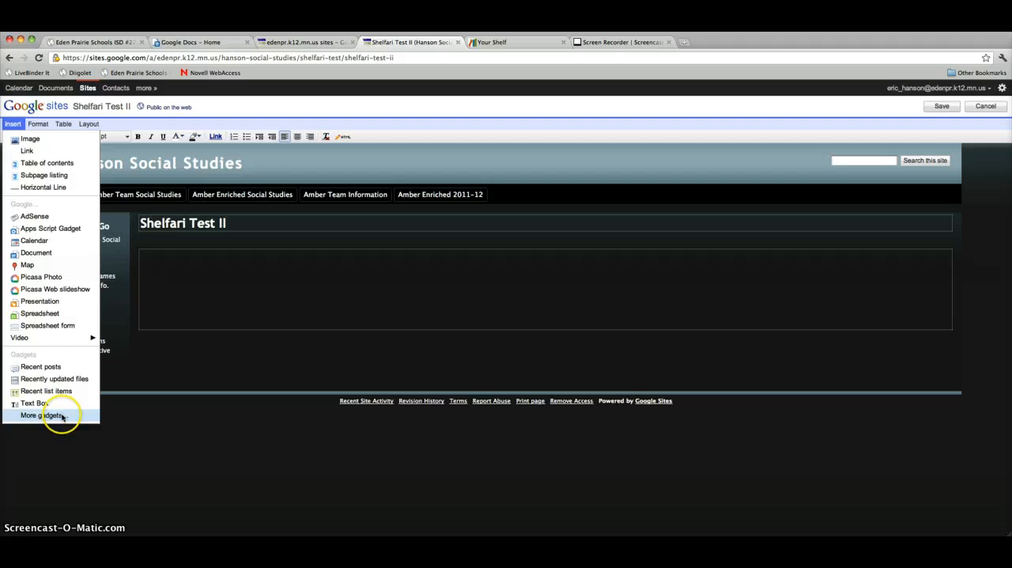
left_click(42, 415)
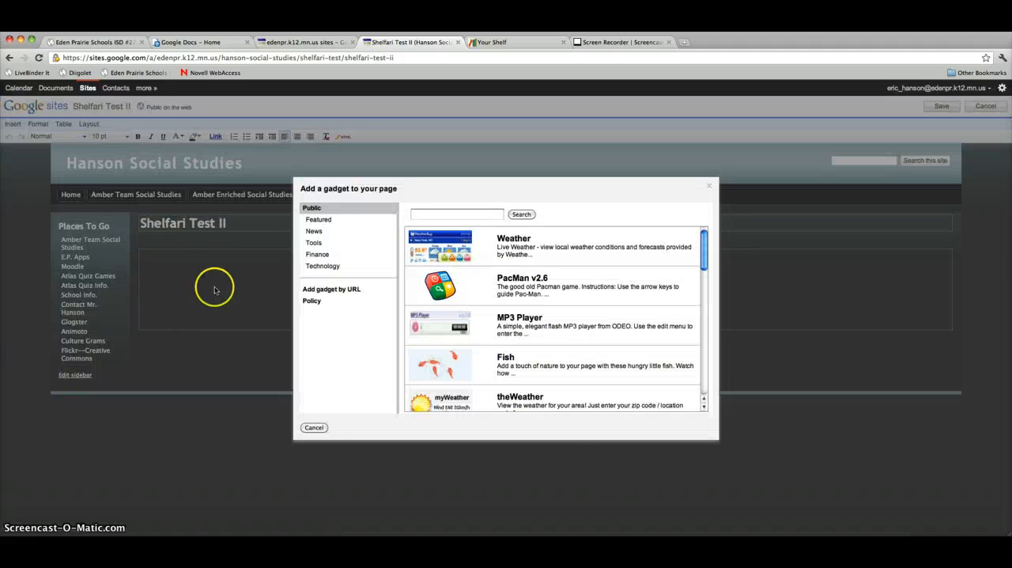
Search the gadget catalogue for 'iframe' and select the iFrame gadget
left_click(456, 215)
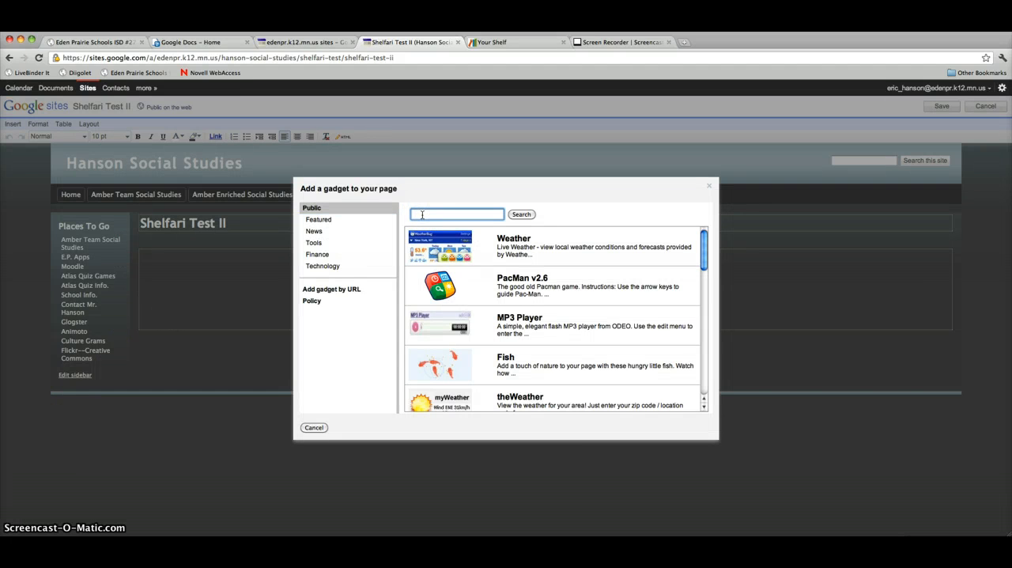
type("iframe")
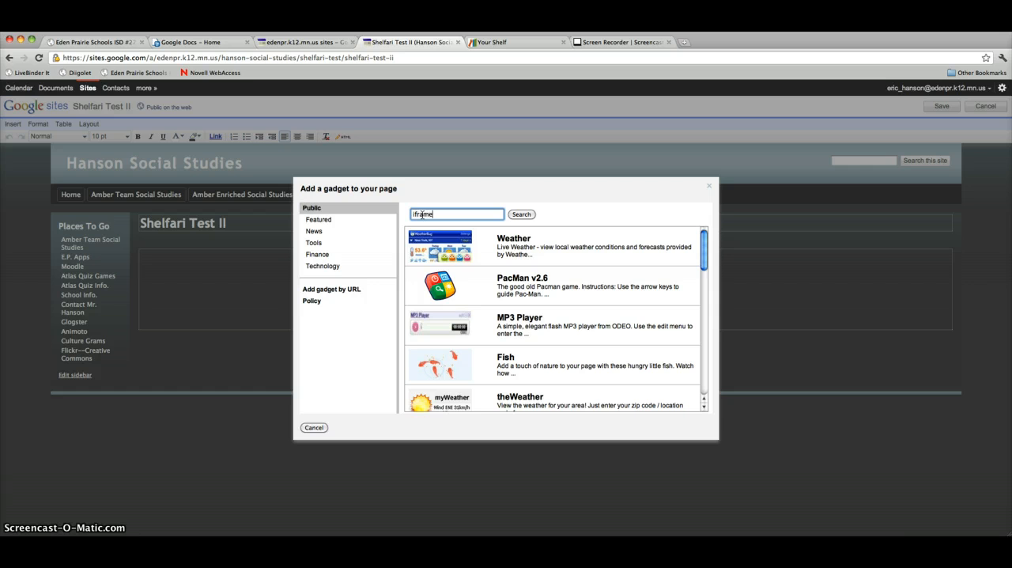
left_click(521, 214)
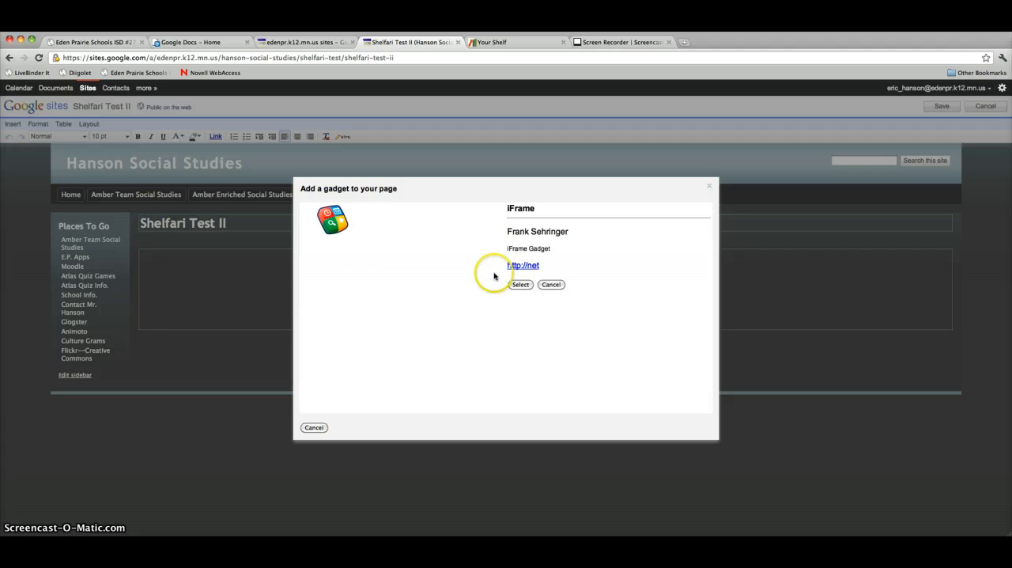
left_click(520, 285)
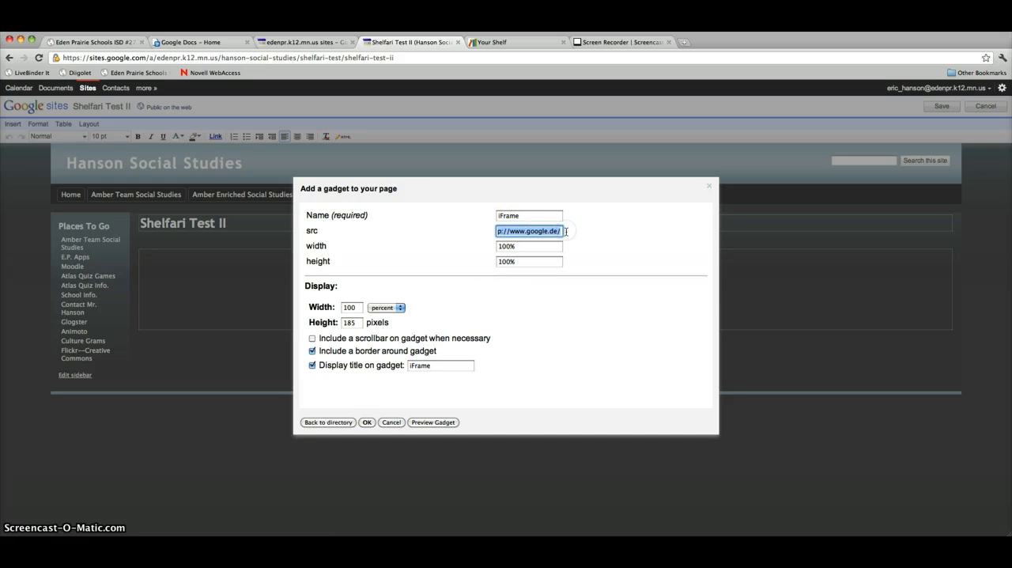
Replace the iFrame source with the pasted Shelfari shelf URL and set height to 1200
key("Delete")
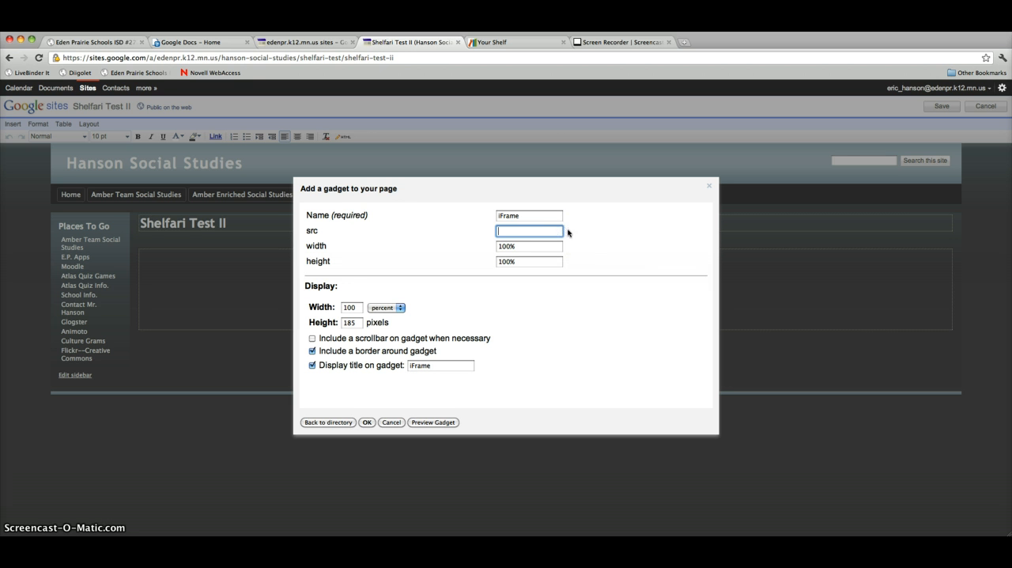
right_click(529, 230)
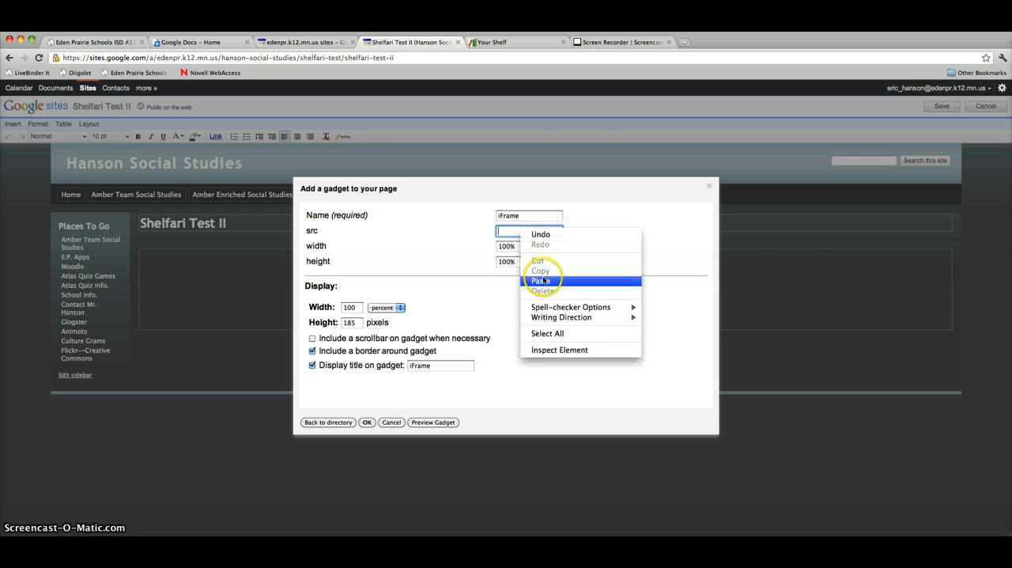
left_click(541, 280)
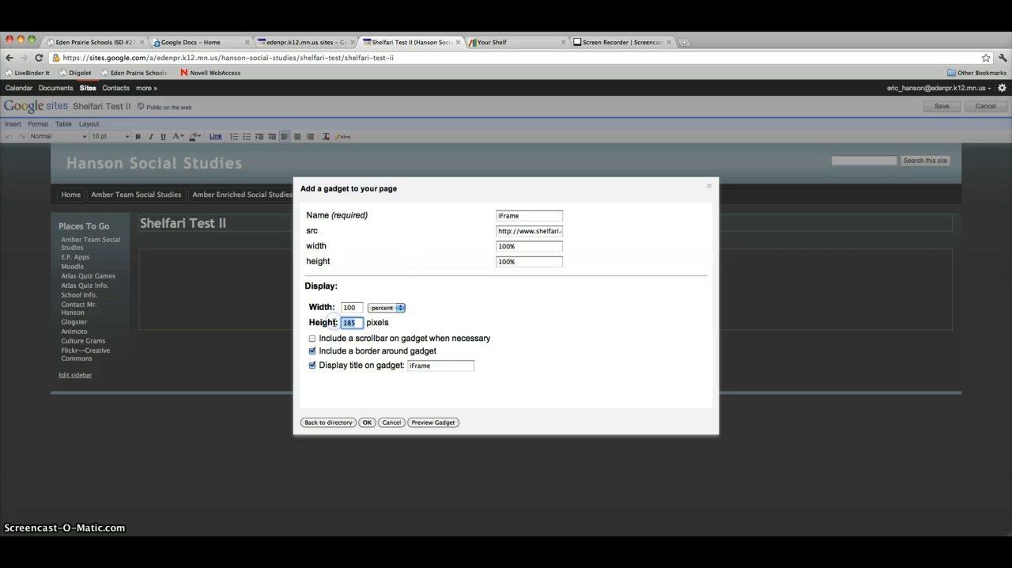
type("1200")
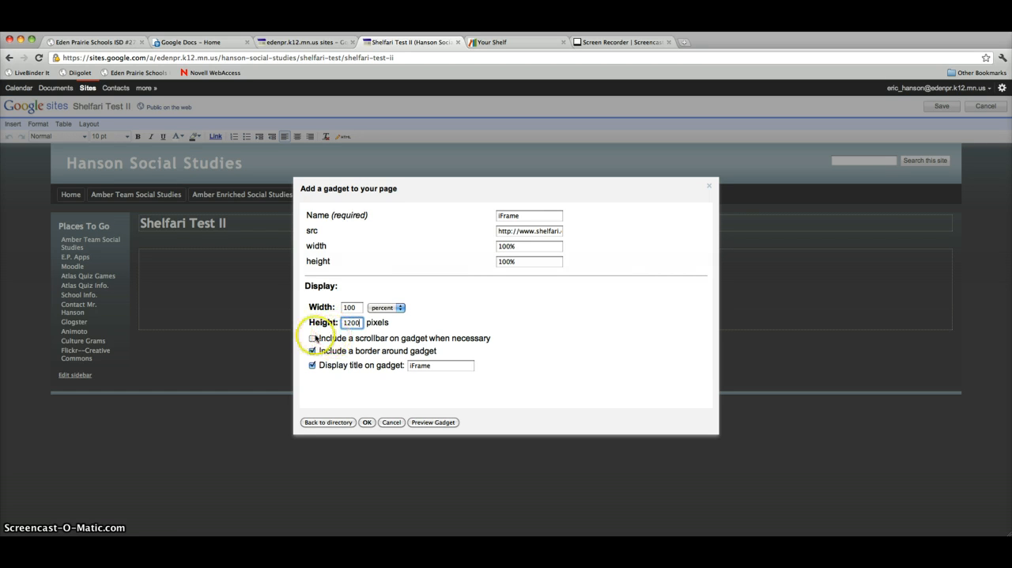
left_click(312, 338)
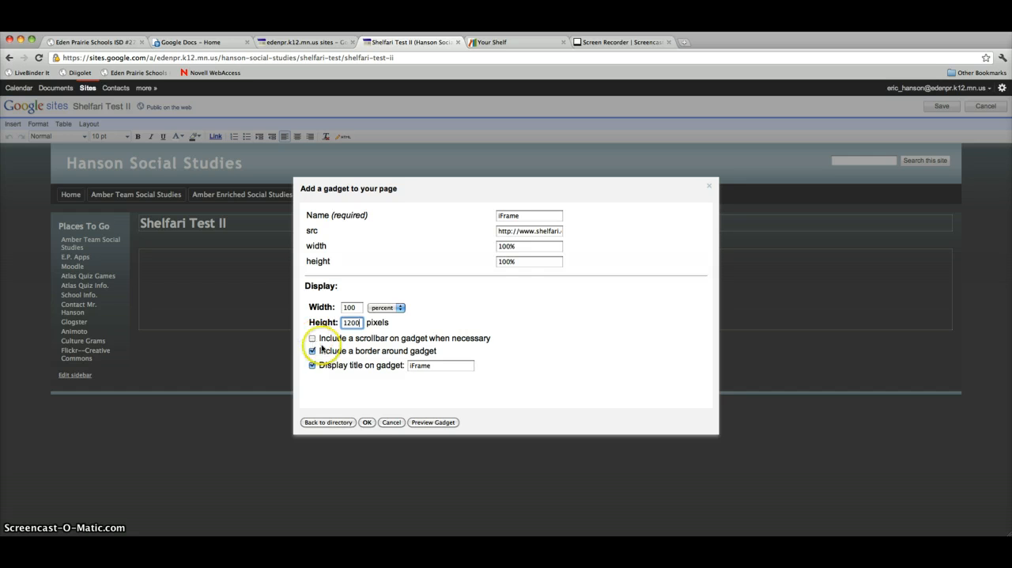
left_click(366, 422)
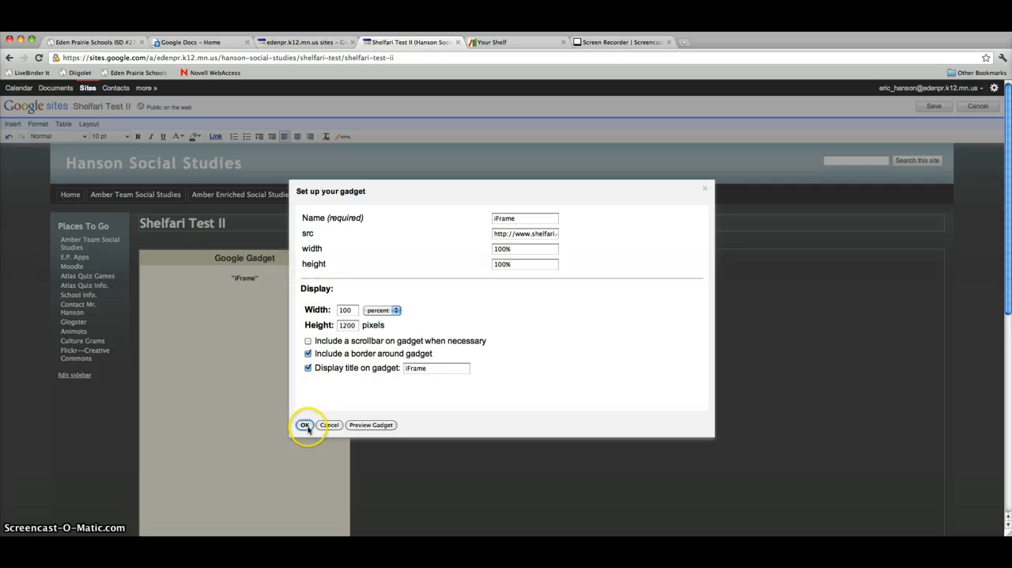
Insert the iFrame gadget, center it on the page, and save the page
left_click(305, 424)
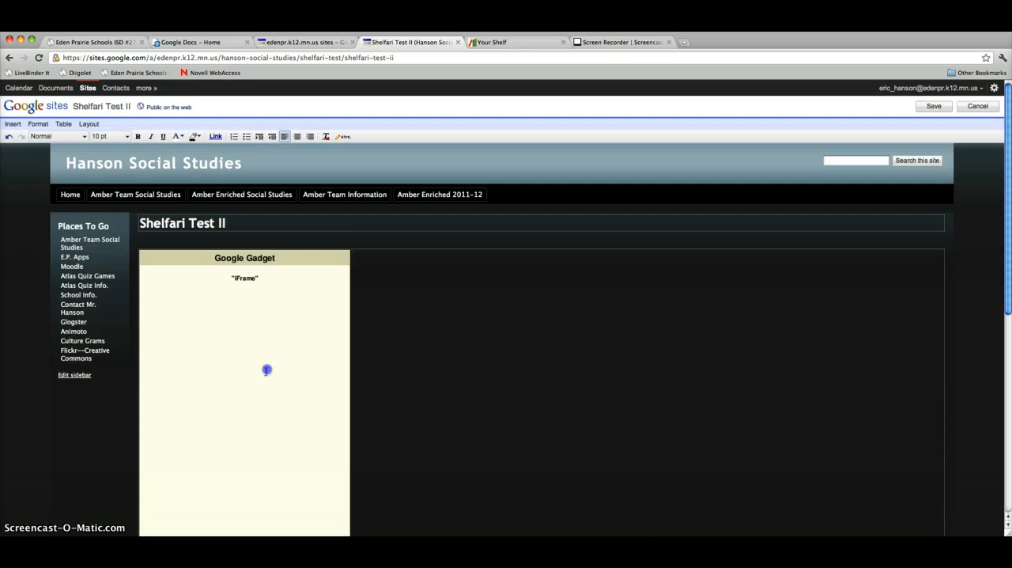
left_click(245, 369)
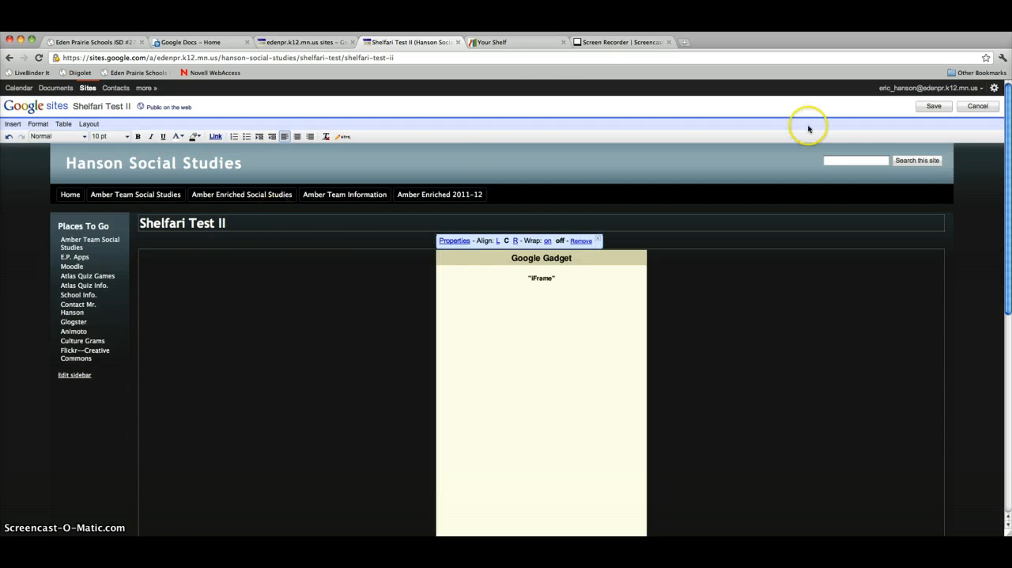
left_click(932, 106)
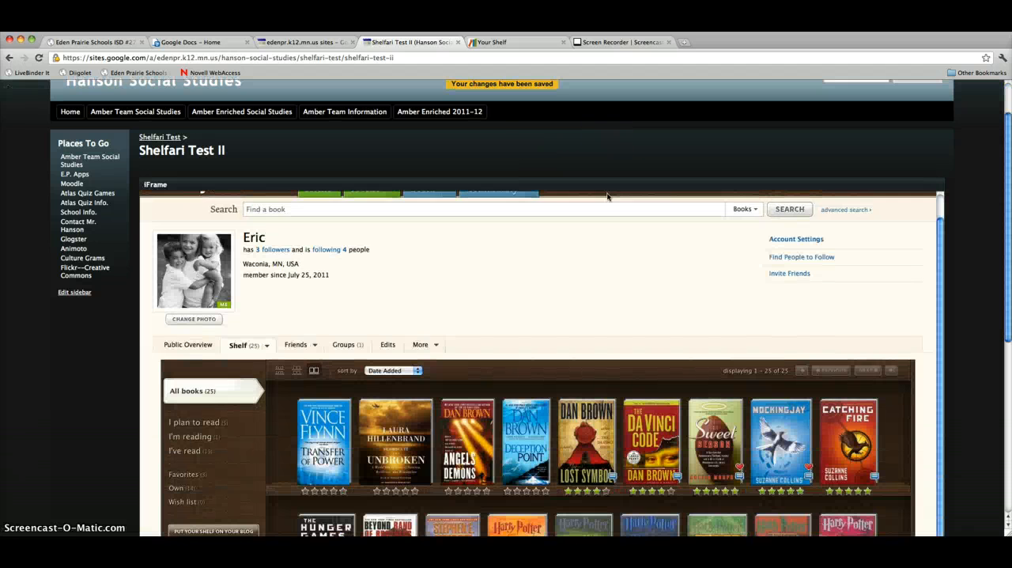
scroll("down", 3)
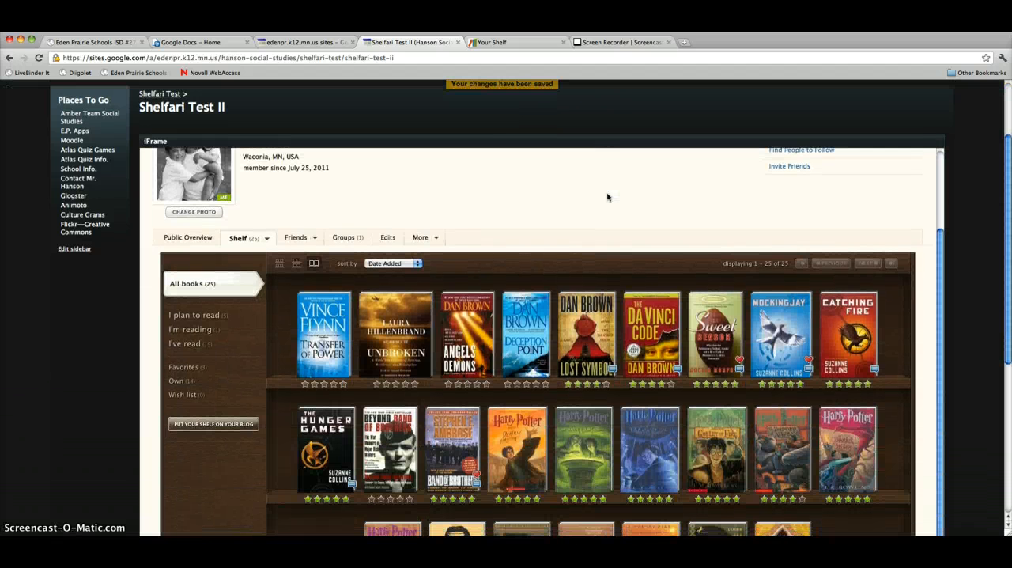